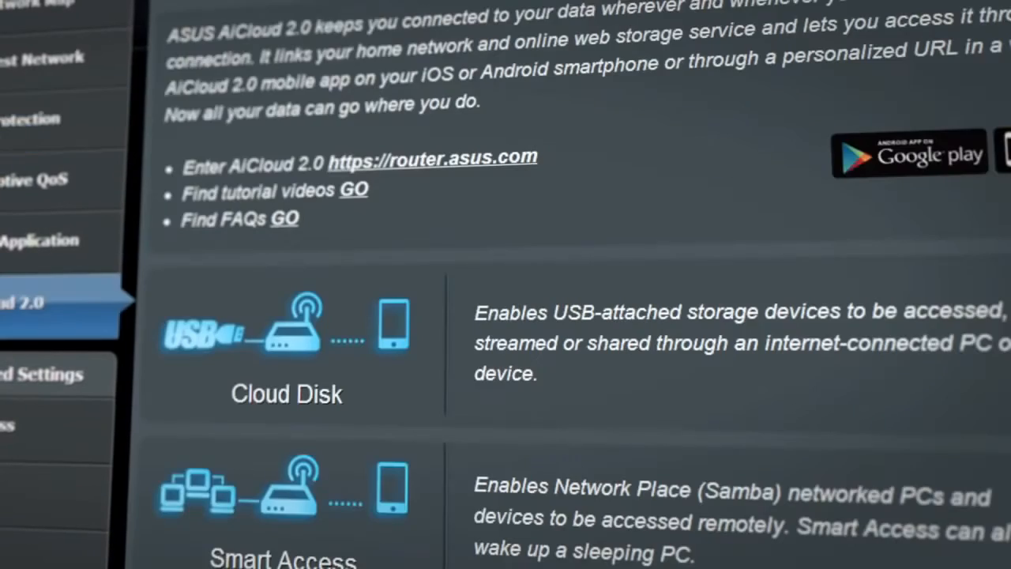
Step: Switch from AiCloud 2.0 to the Network Map showing both WANs and 4.927 GB free USB storage
left_click(44, 7)
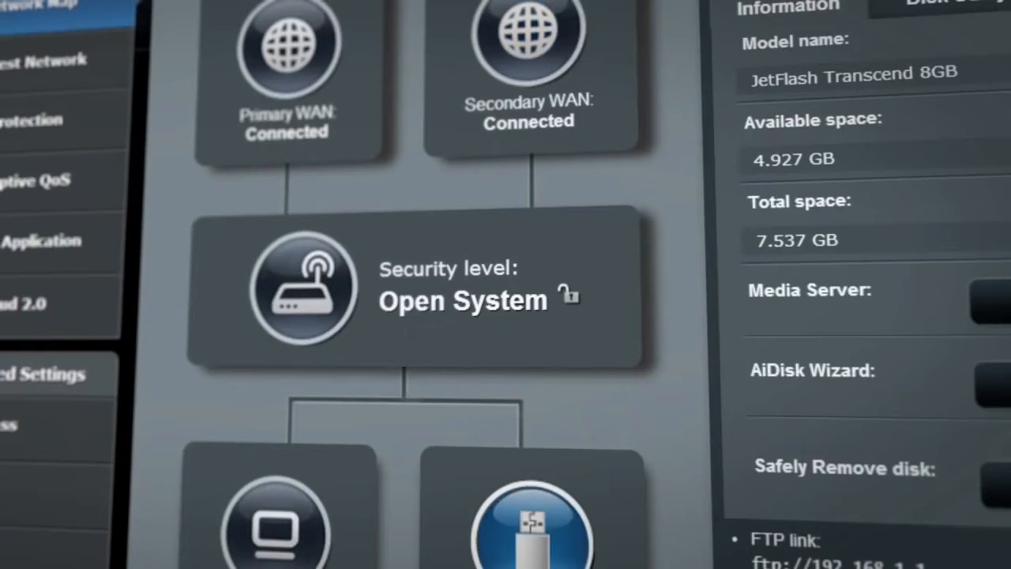